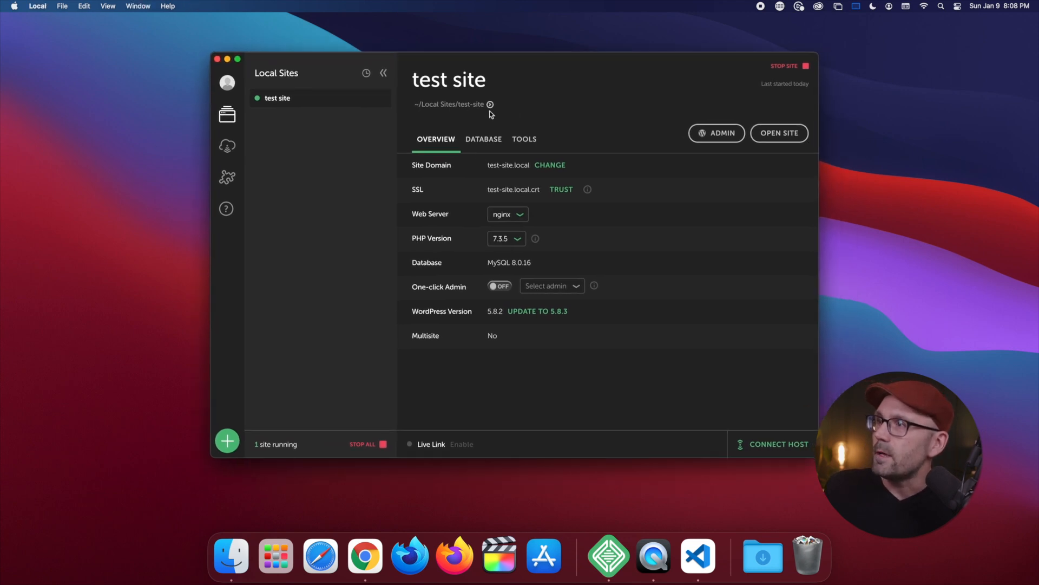
# Reveal the test site in Finder, browse to wp-content/themes/twentytwentyone and open it in VS Code
pyautogui.click(490, 104)
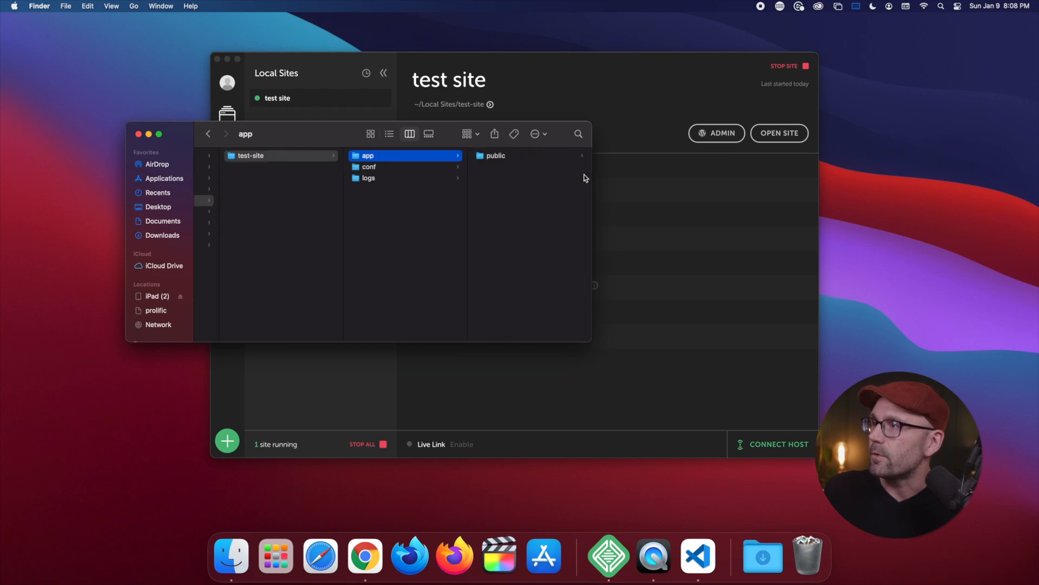
pyautogui.click(495, 155)
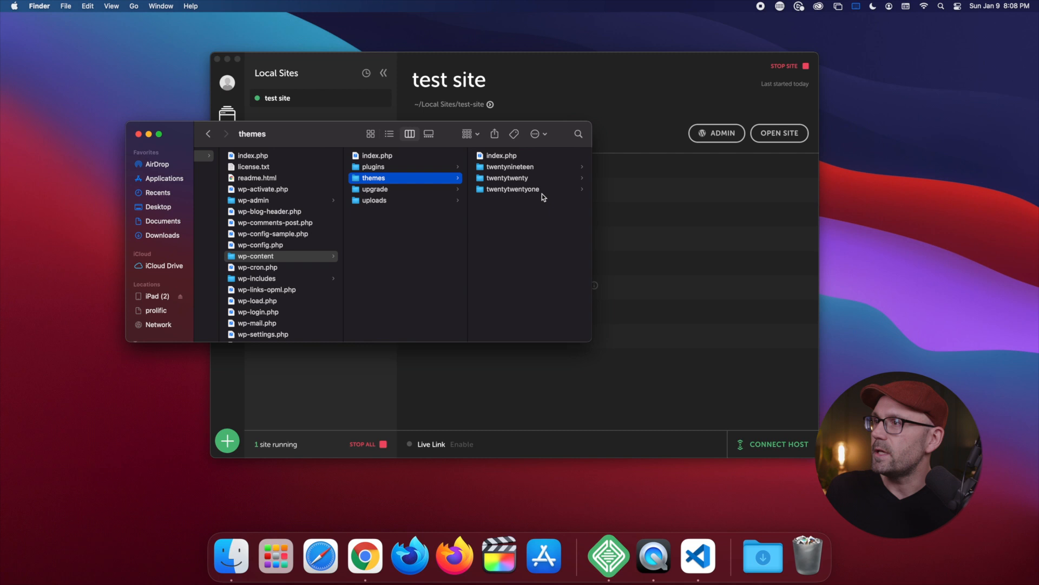
pyautogui.click(512, 189)
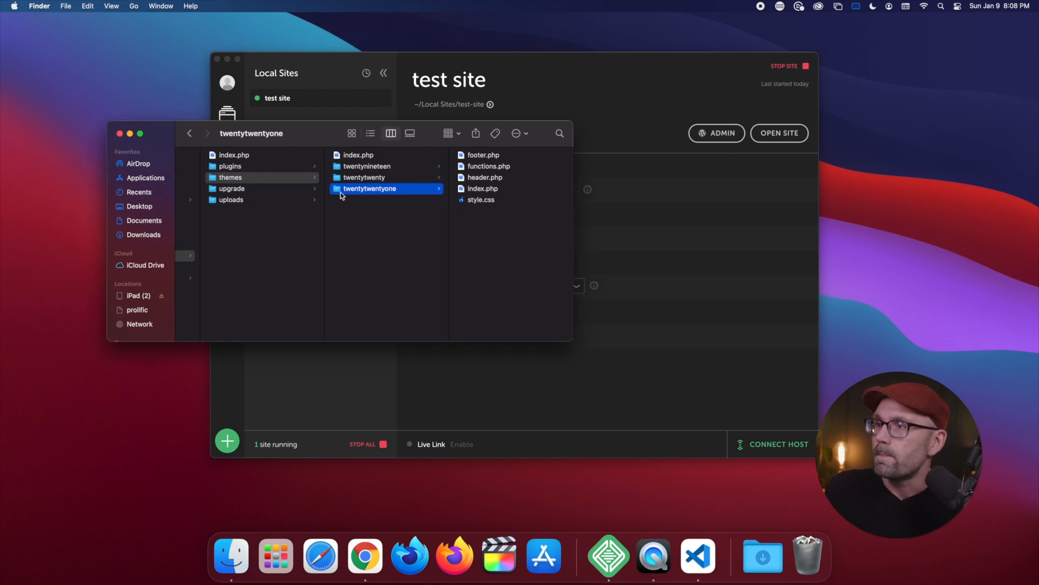
pyautogui.click(697, 556)
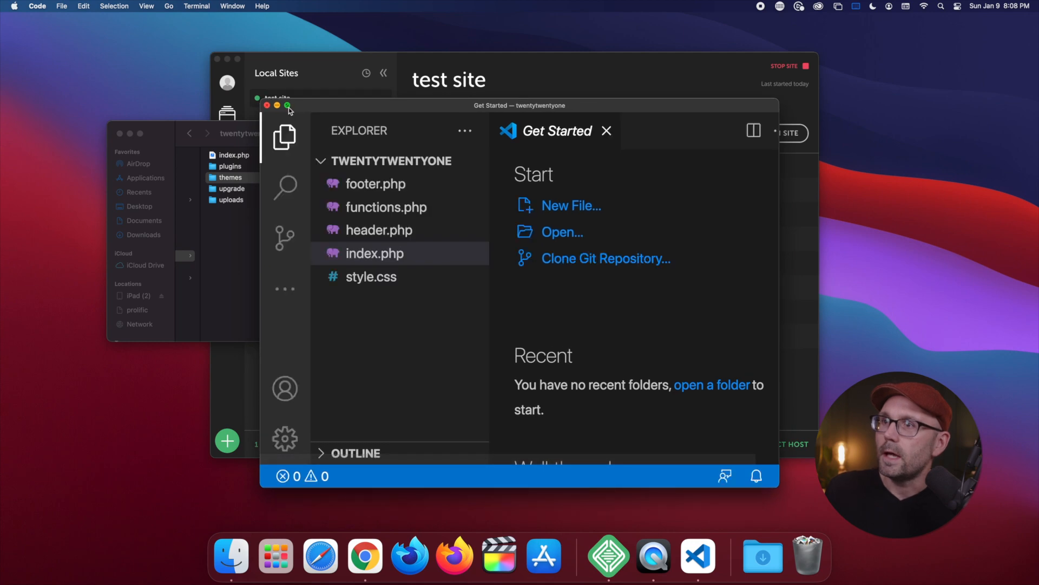
# In header.php write a <head> block containing wp_head(), with blank lines added above it
pyautogui.click(289, 106)
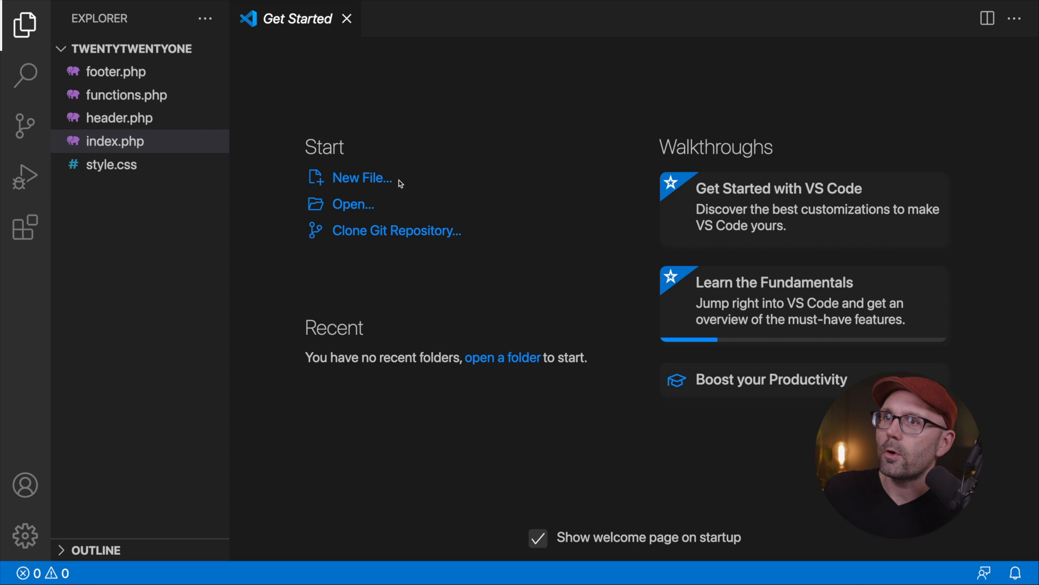
pyautogui.click(120, 118)
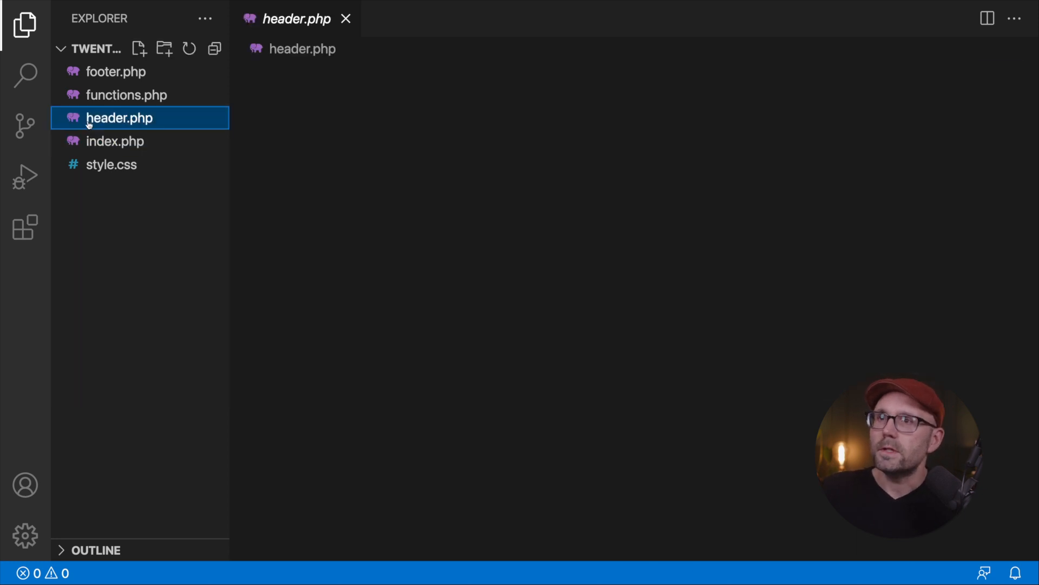
pyautogui.click(120, 118)
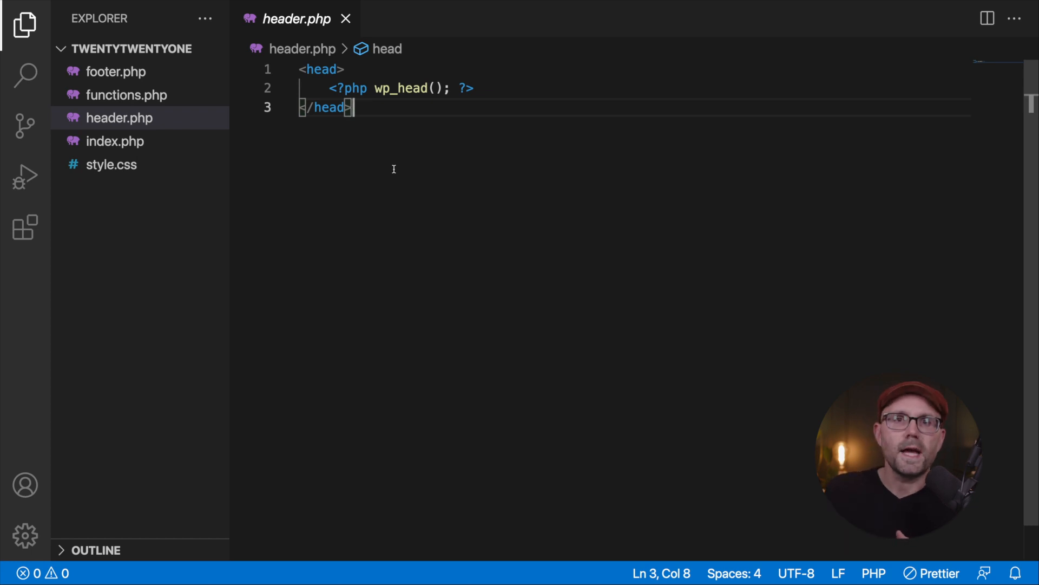
pyautogui.moveTo(395, 172)
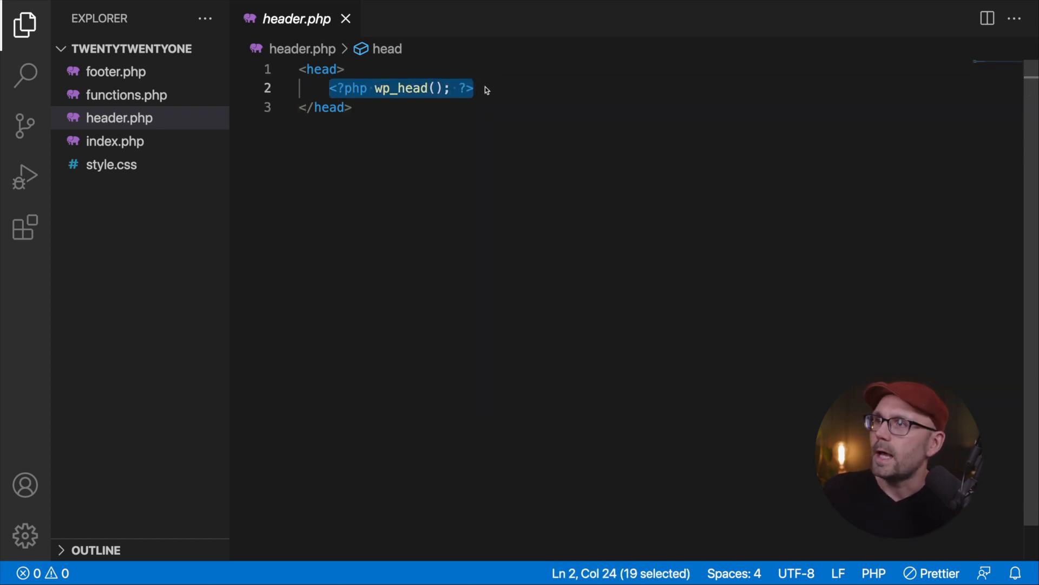
pyautogui.moveTo(483, 104)
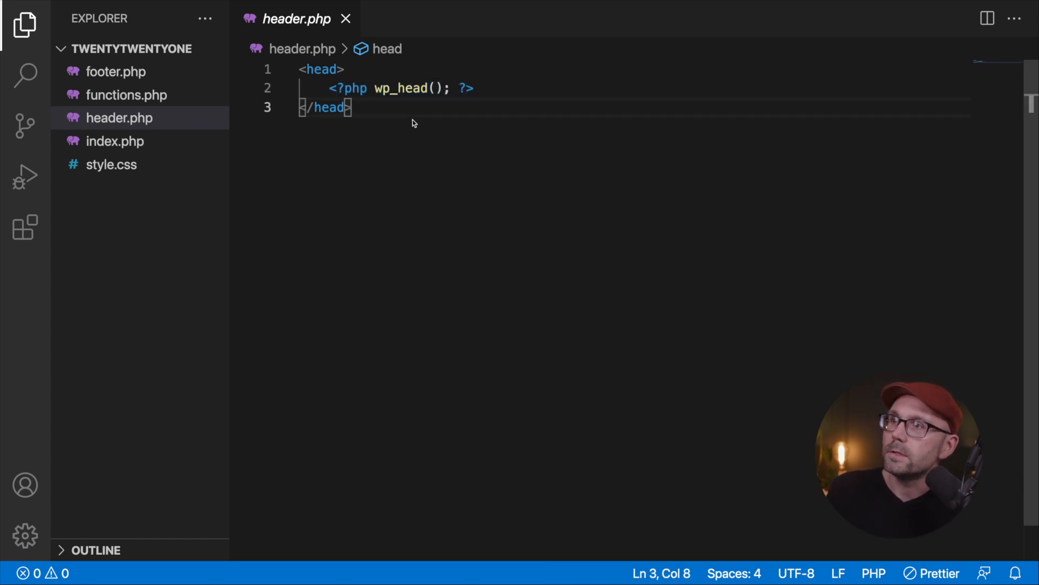
pyautogui.press('ctrl+a')
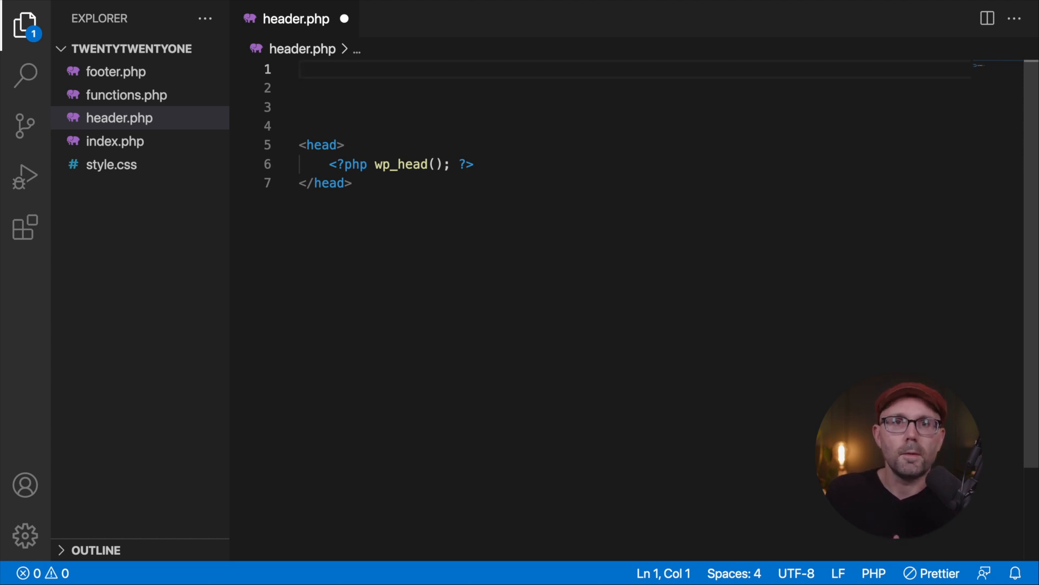
# Expand the Emmet '!' abbreviation into a full HTML5 boilerplate above the head block
pyautogui.write('!')
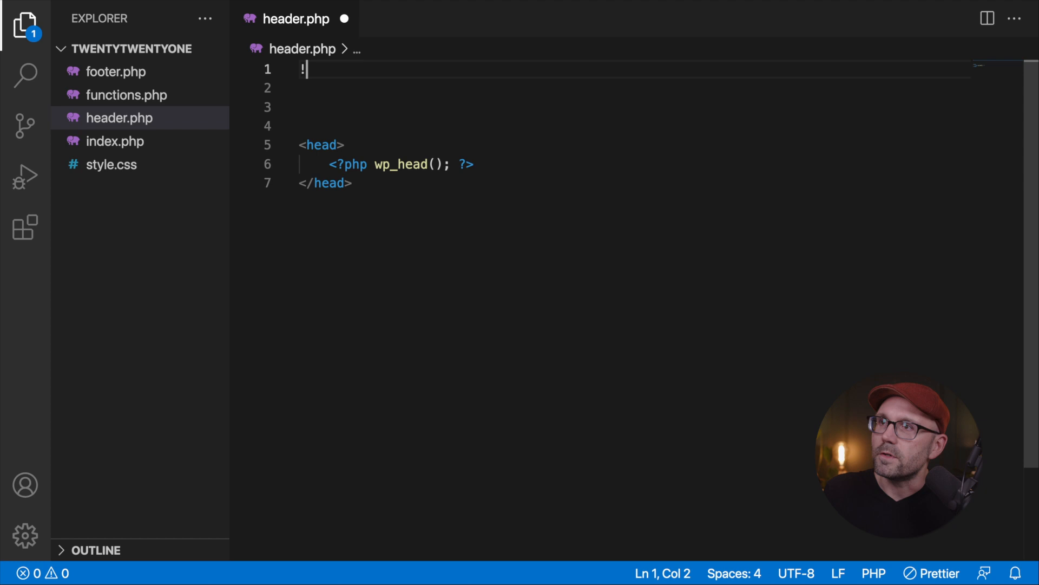
pyautogui.write('!')
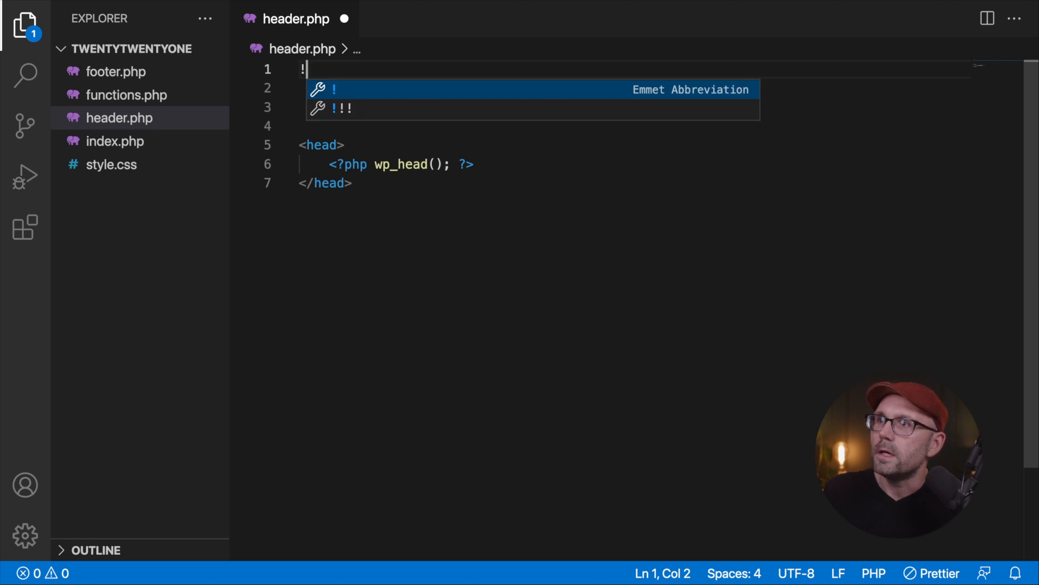
pyautogui.press('Tab')
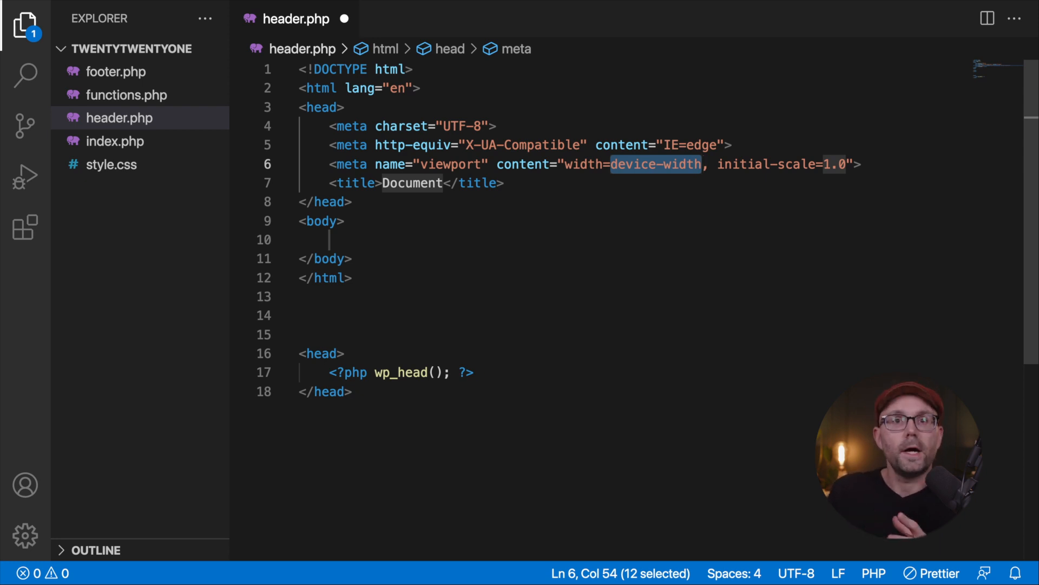
pyautogui.moveTo(425, 68)
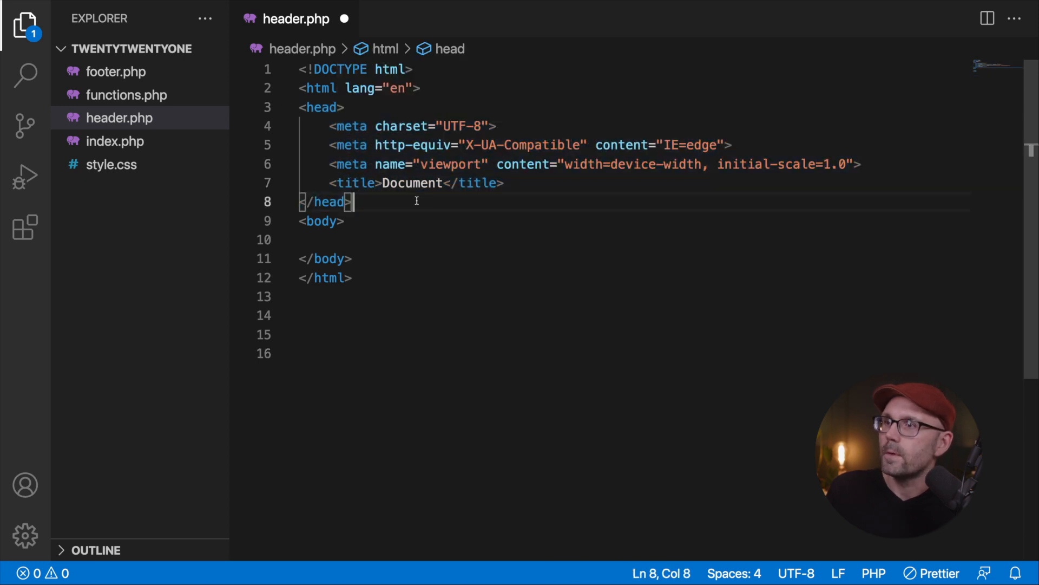
# Add <?php wp_head(); ?> inside the boilerplate head on a new line after the title
pyautogui.press('enter')
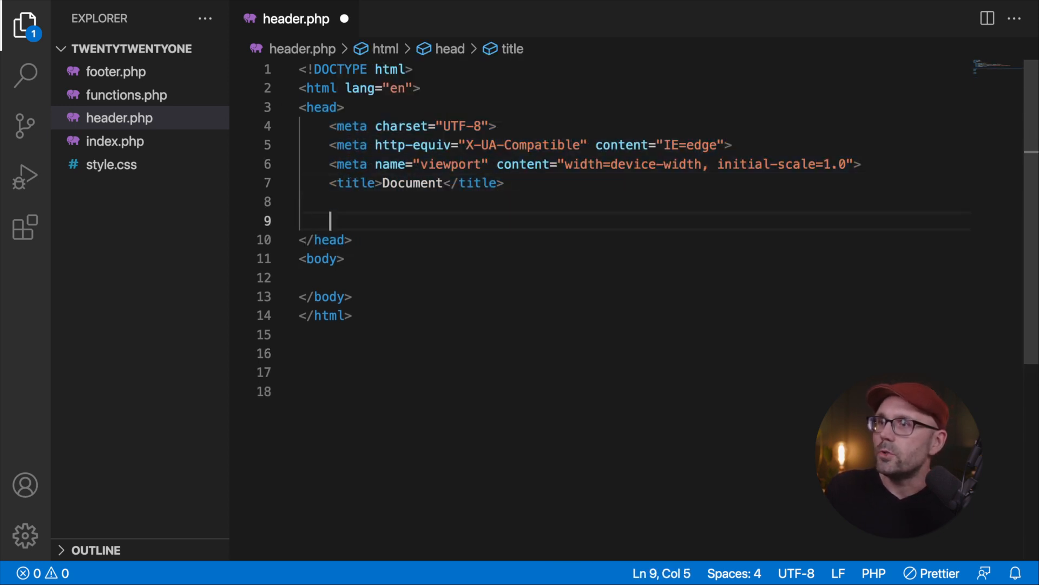
pyautogui.write('<?php wp_head(); ?>')
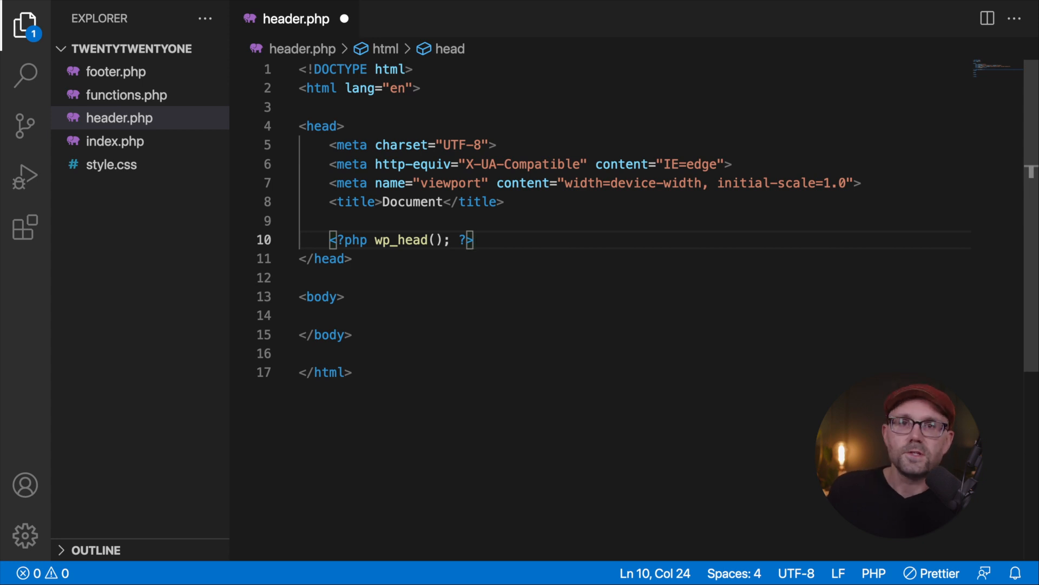
pyautogui.moveTo(509, 235)
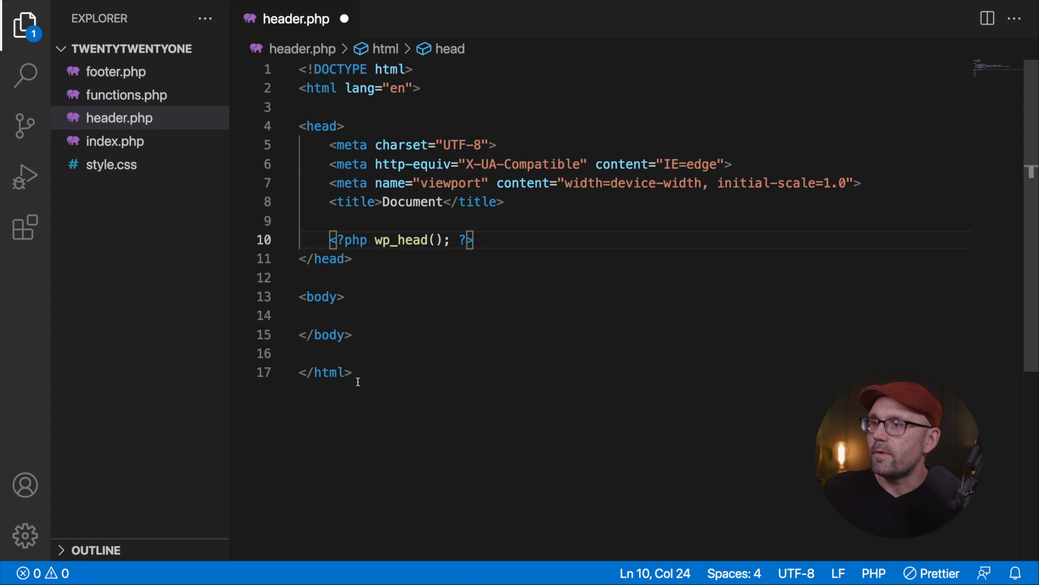
# Remove the closing </body> and </html> tags so header.php ends at <body>, and save
pyautogui.moveTo(298, 334); pyautogui.dragTo(354, 371)
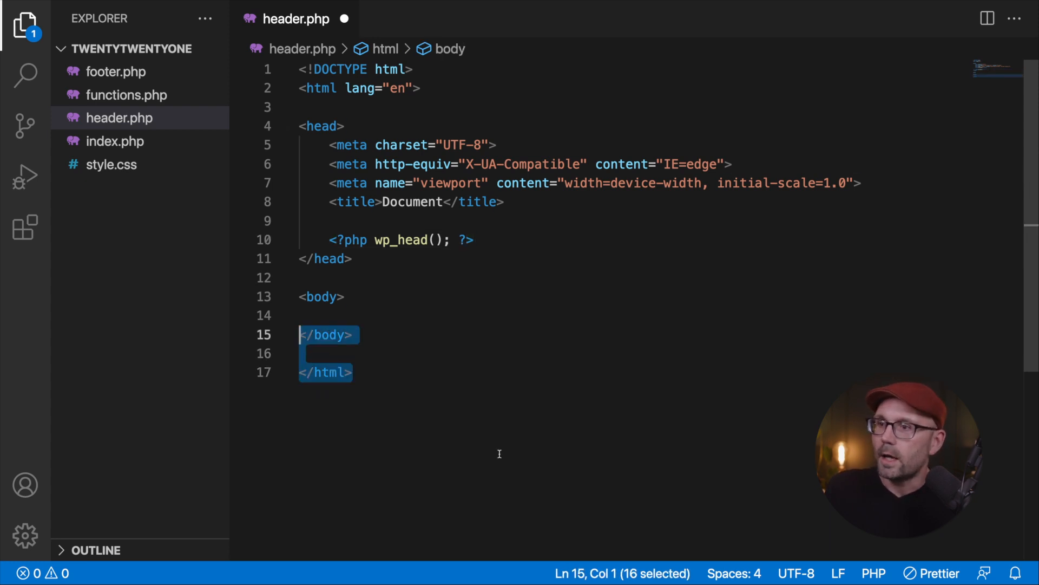
pyautogui.press('Delete')
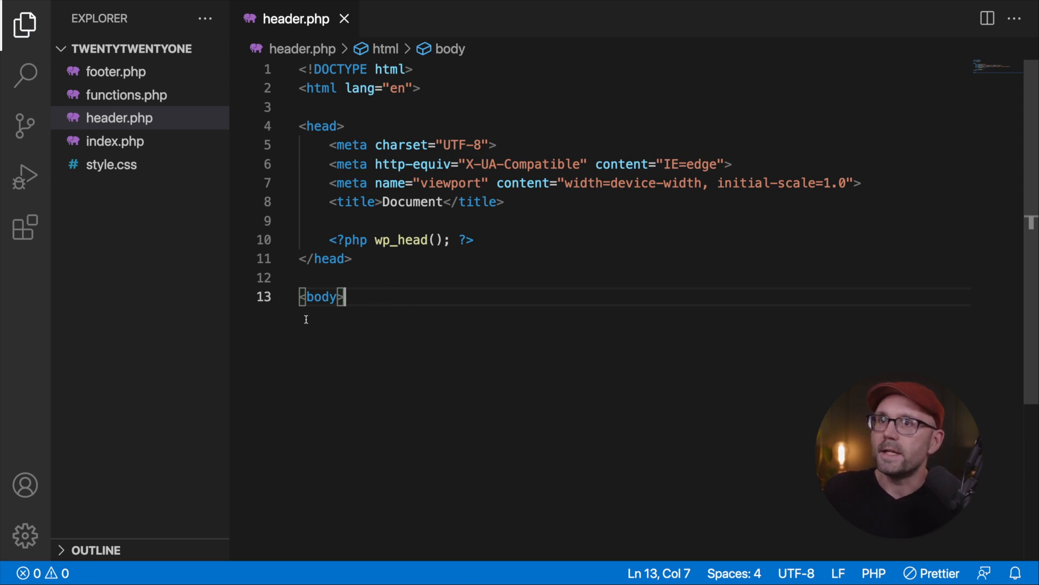
pyautogui.click(120, 118)
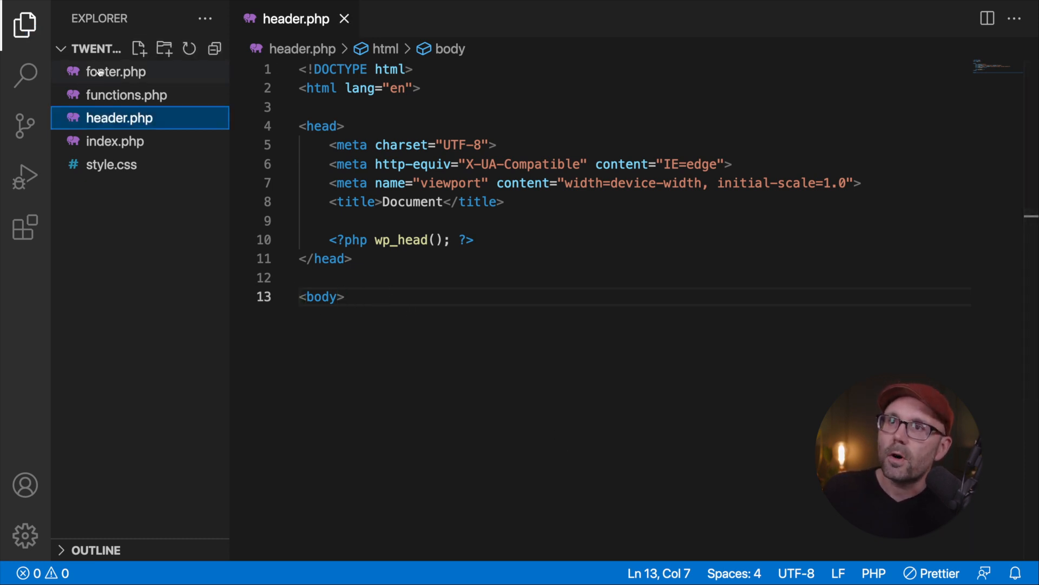
# In footer.php add <?php wp_footer(); ?> above the closing </body> and </html> tags
pyautogui.click(116, 72)
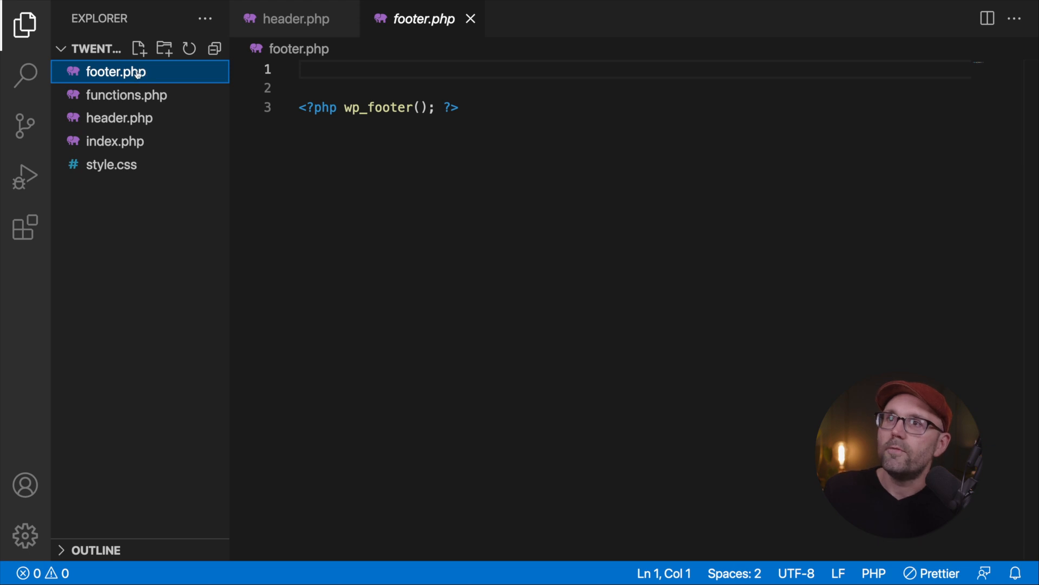
pyautogui.press('Enter')
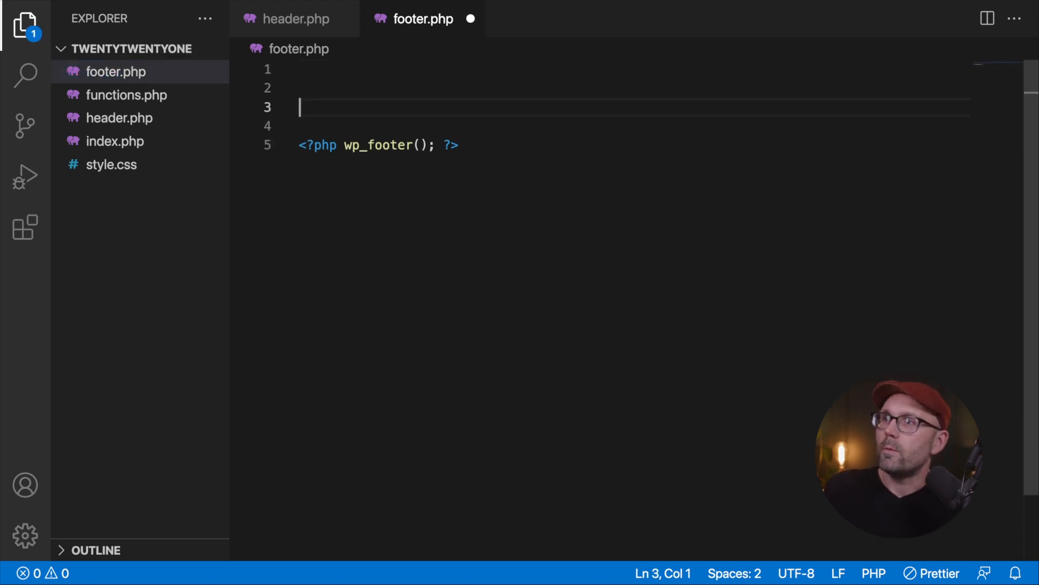
pyautogui.write('</body>')
pyautogui.click(631, 125)
pyautogui.write('</html>')
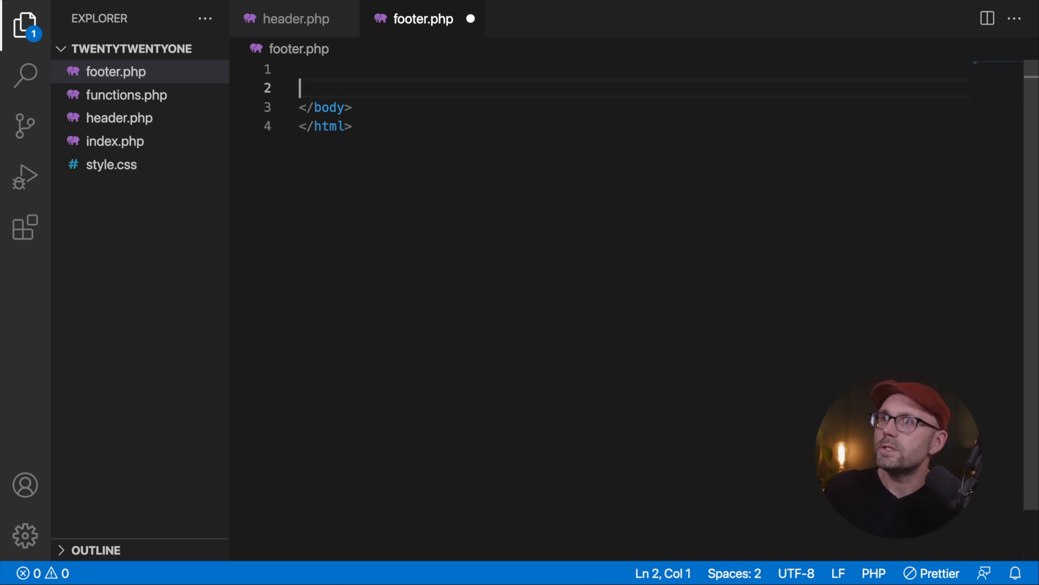
pyautogui.write('<?php wp_footer(); ?>')
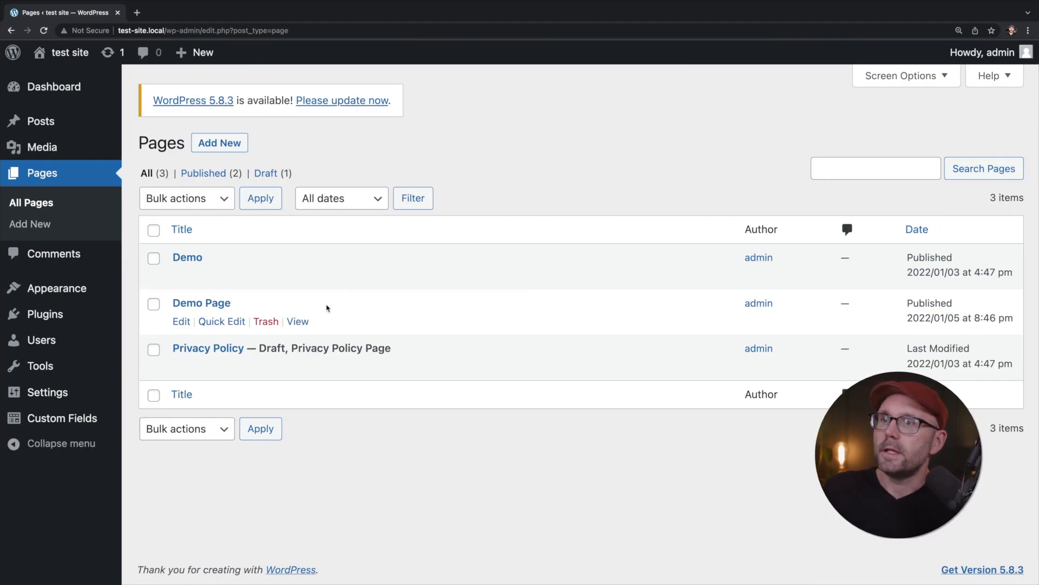
pyautogui.moveTo(297, 275)
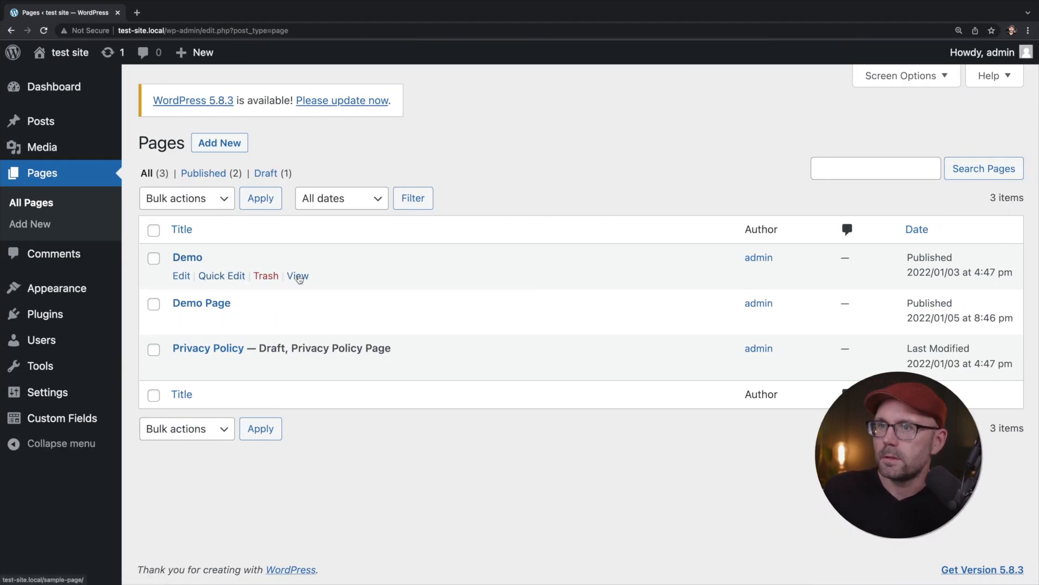
# View the Demo Page listing Post 3, Post 2 and Post 1 in a new browser tab
pyautogui.click(297, 321)
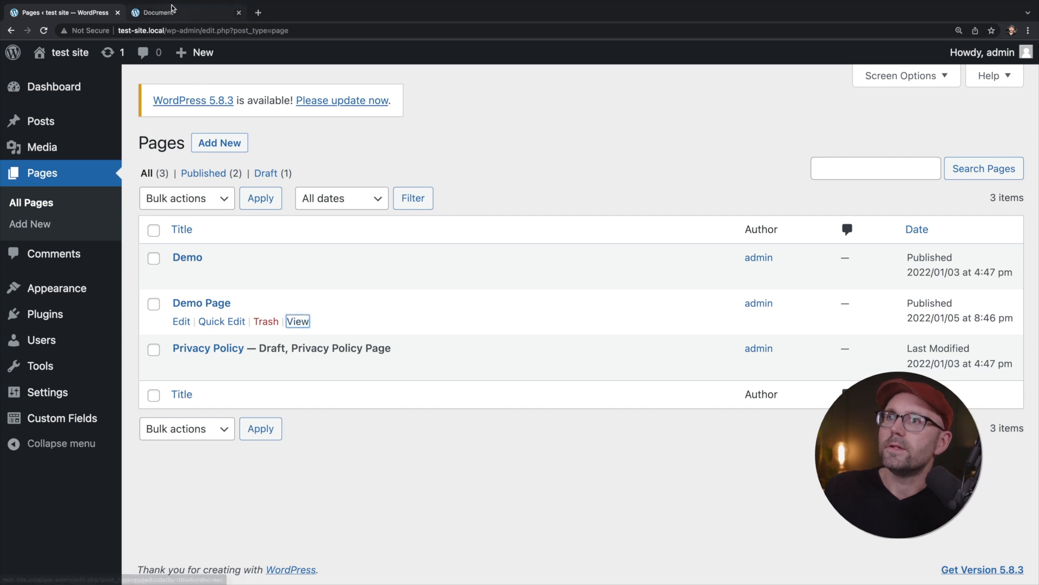
pyautogui.click(179, 12)
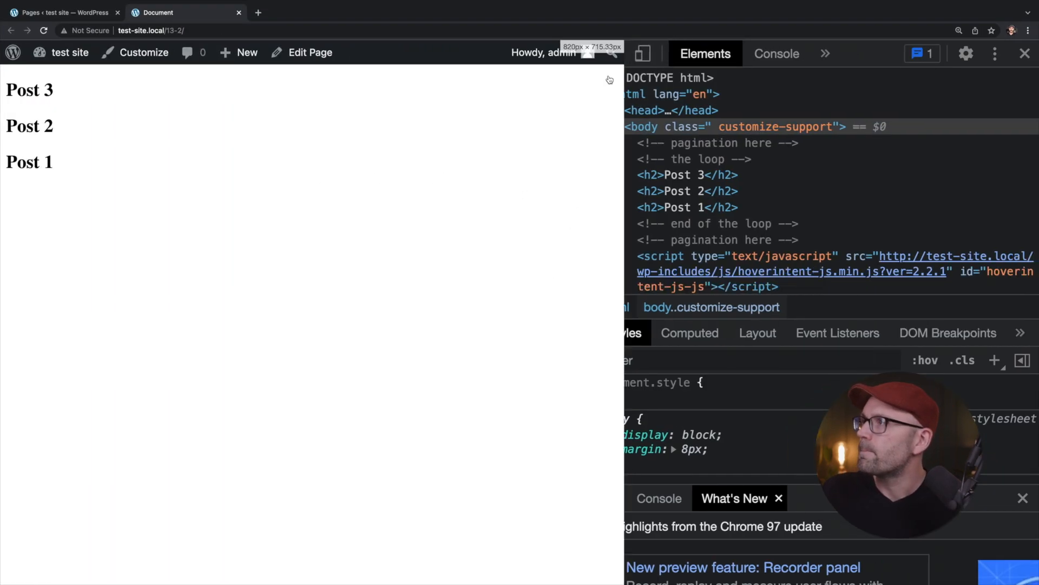
# Expand the page <head> in Elements and review the WordPress-added meta, link and script tags
pyautogui.click(671, 174)
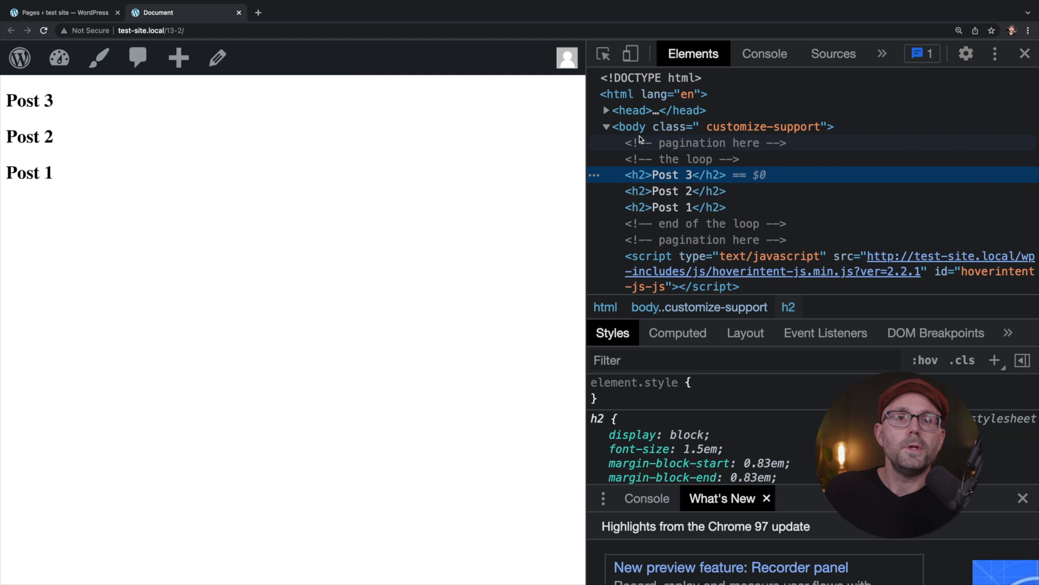
pyautogui.click(605, 110)
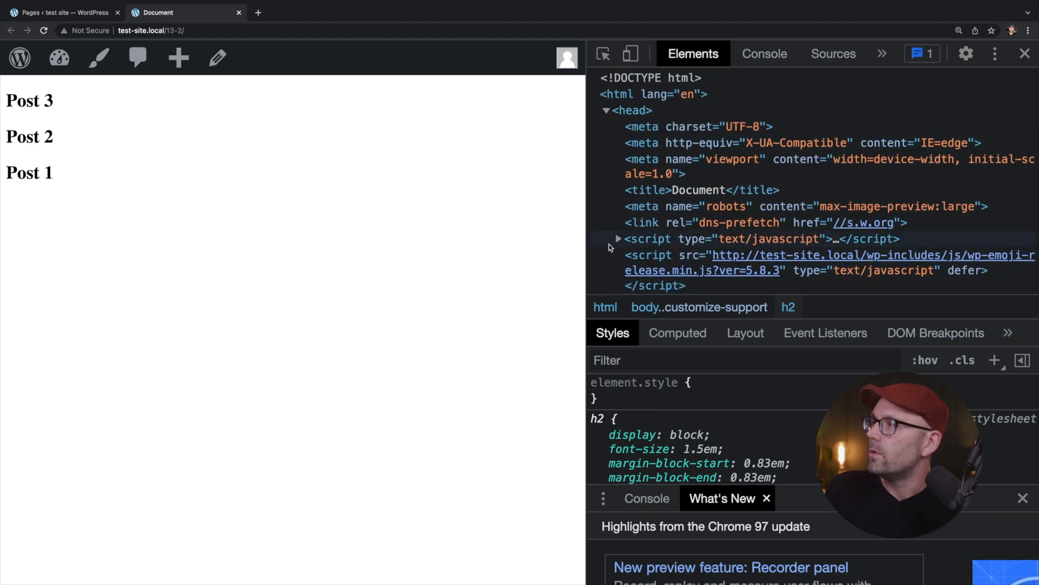
pyautogui.scroll(-3)
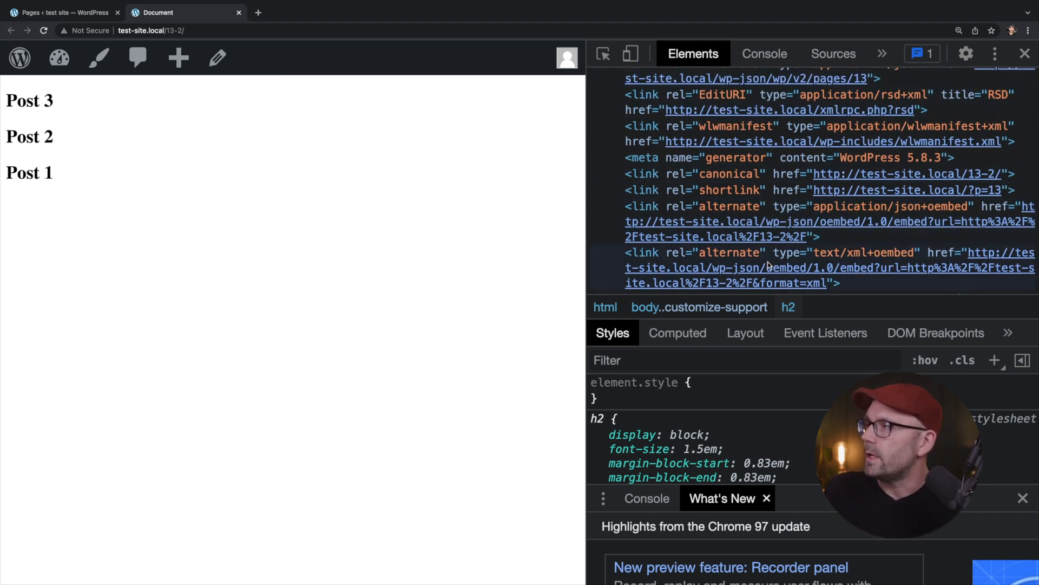
pyautogui.scroll(-3)
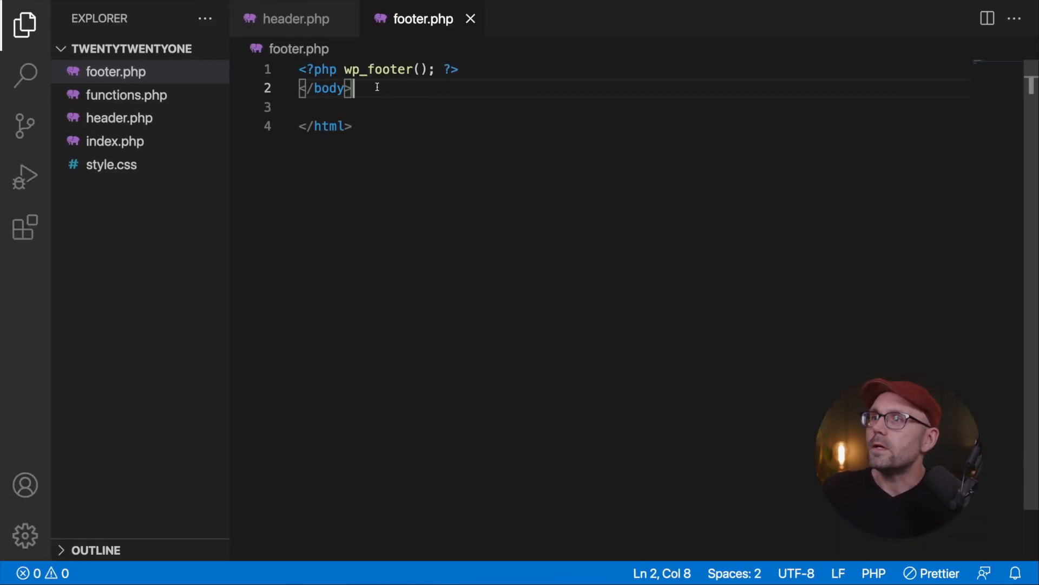
# Comment out the wp_head() line in header.php with //
pyautogui.click(295, 19)
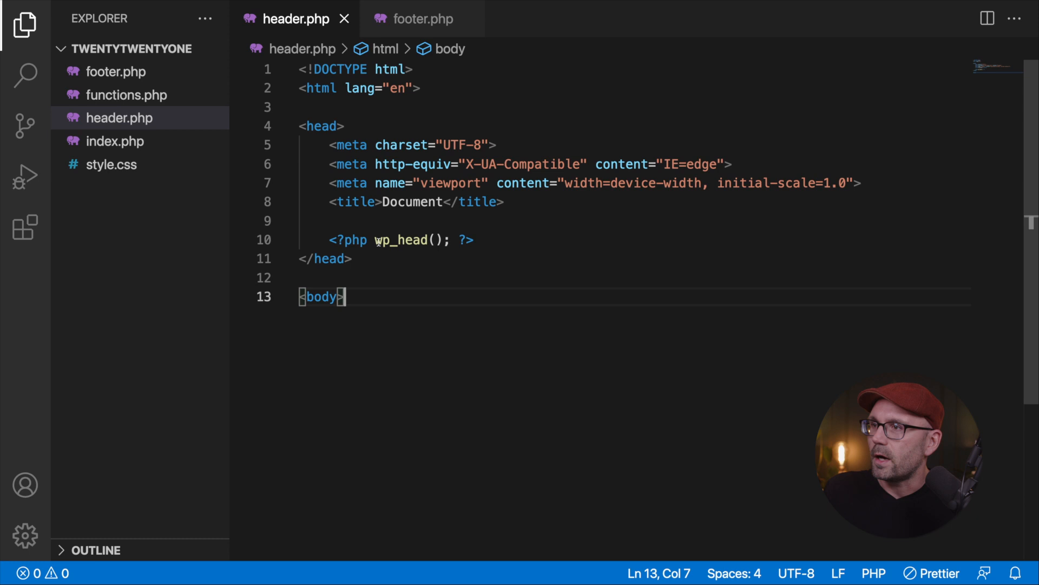
pyautogui.write('//')
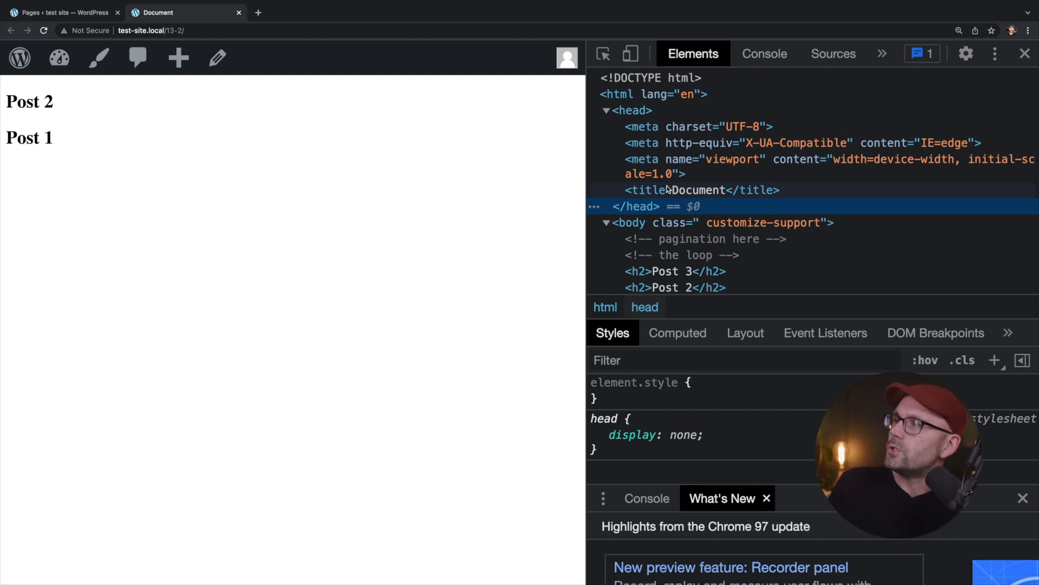
pyautogui.moveTo(663, 192)
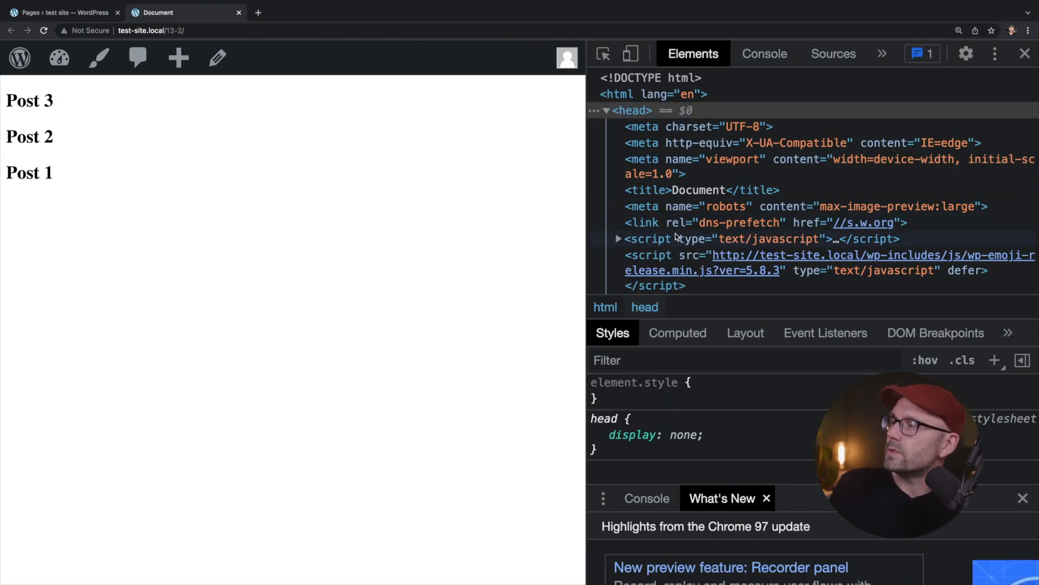
# Inspect the reloaded head tags and expand <body> to see the trailing admin-bar and embed scripts
pyautogui.scroll(-3)
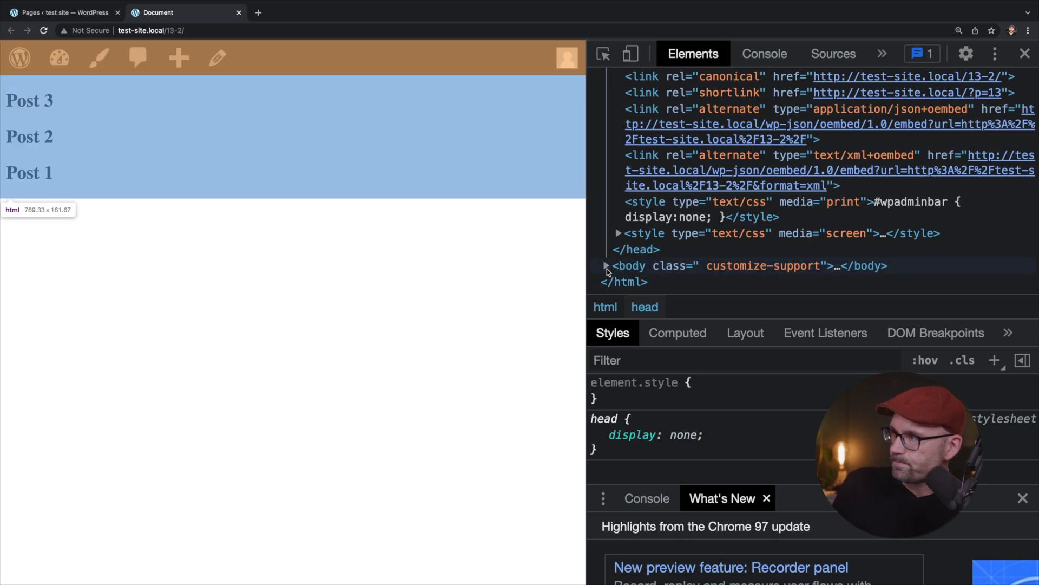
pyautogui.click(604, 266)
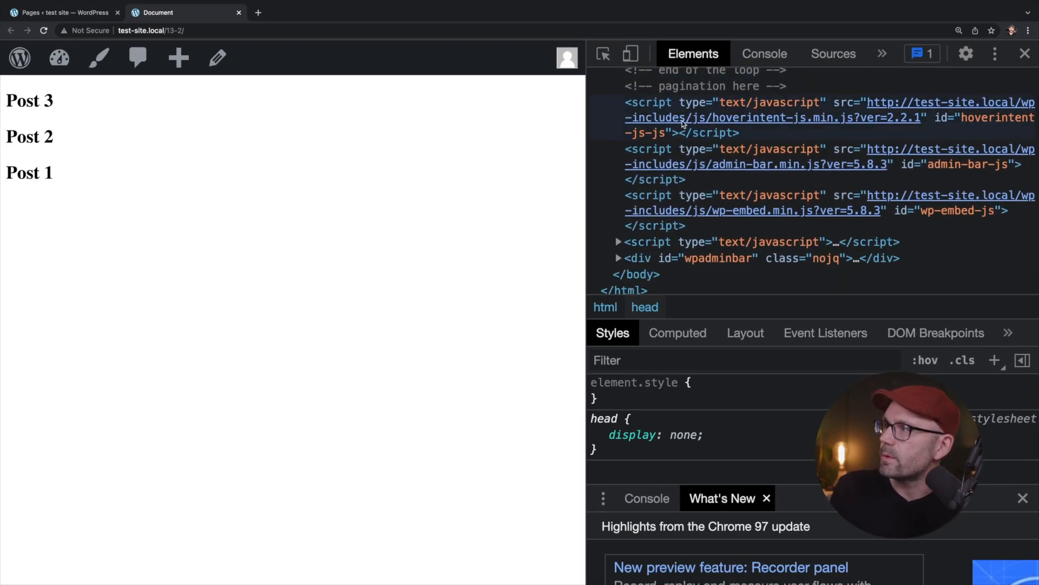
pyautogui.click(763, 210)
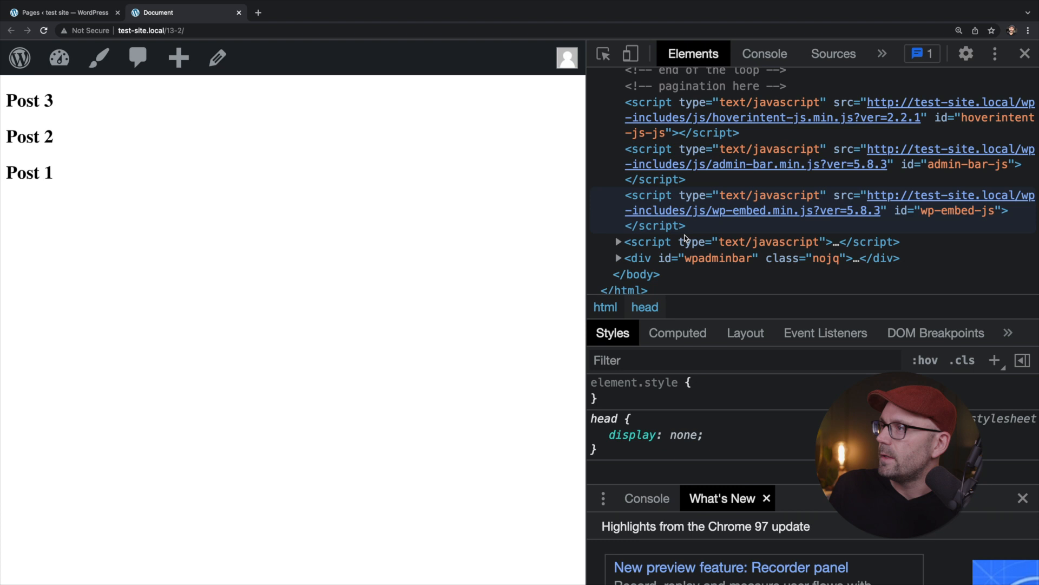
pyautogui.moveTo(689, 249)
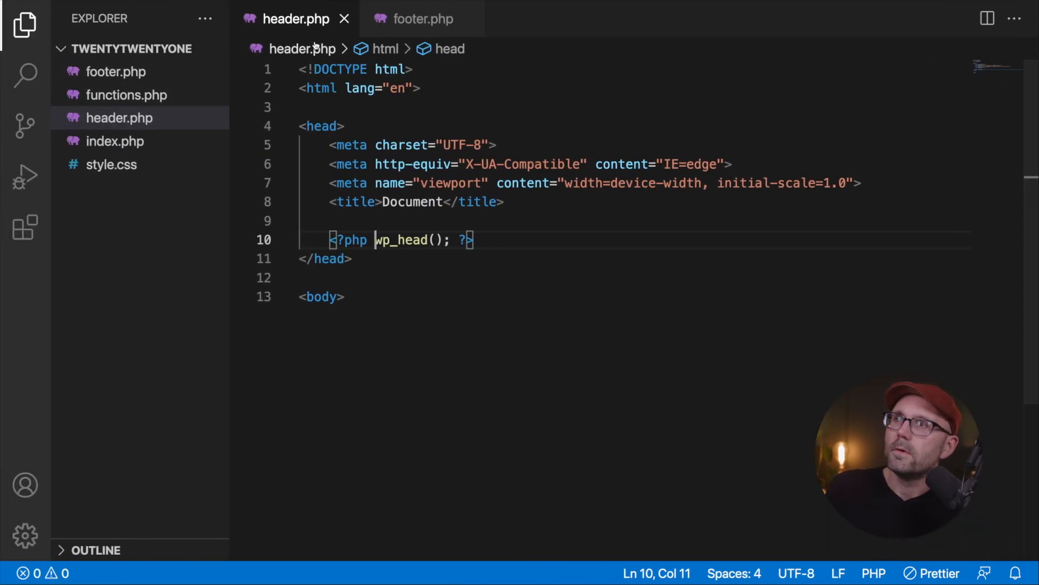
# Reload the site in Chrome and scroll the Elements panel; the admin bar is gone
pyautogui.click(421, 18)
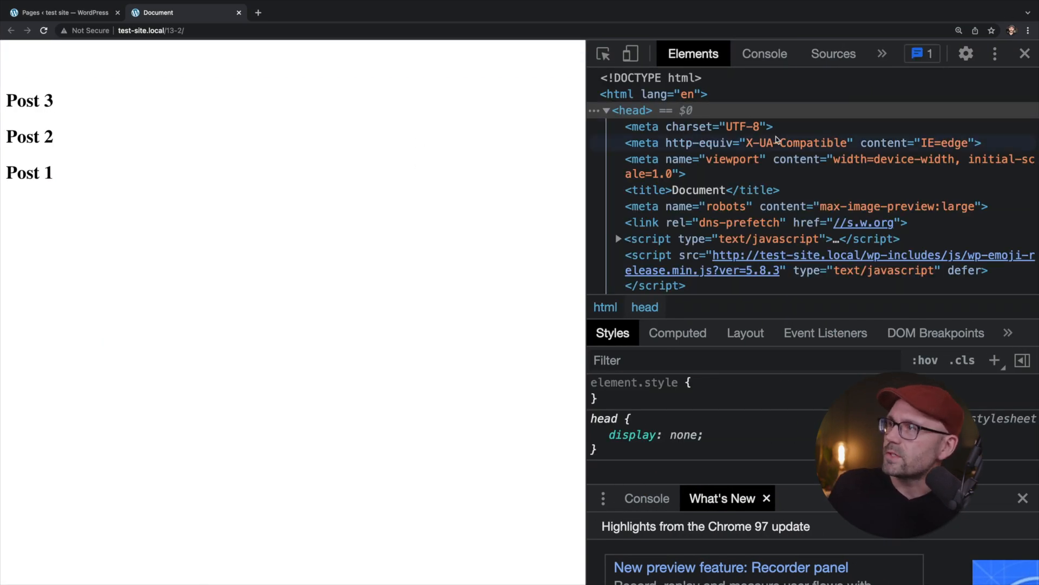
pyautogui.scroll(-3)
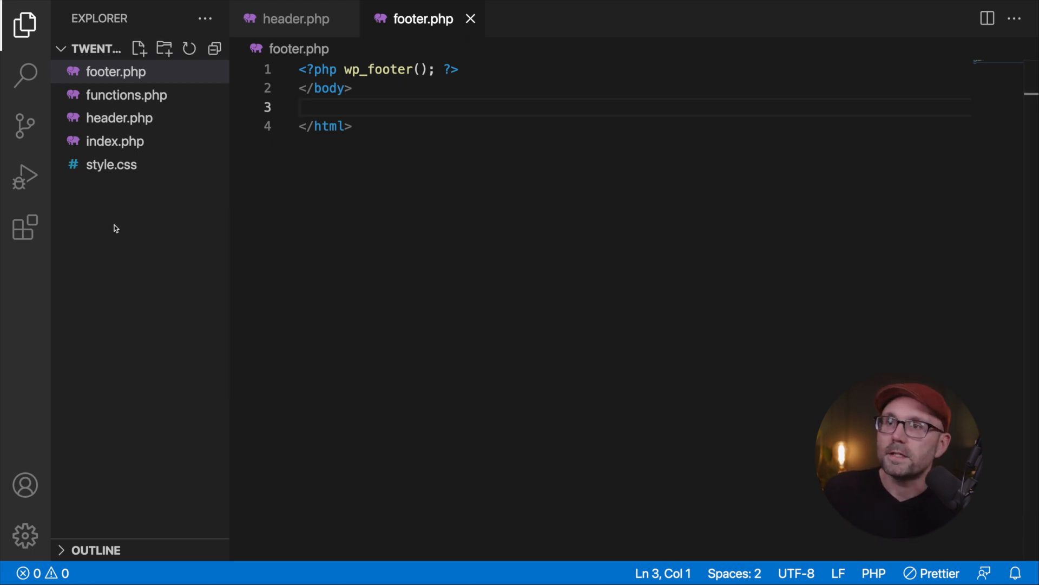
# In index.php, add <h1>hello world</h1> between get_header() and get_footer()
pyautogui.click(115, 141)
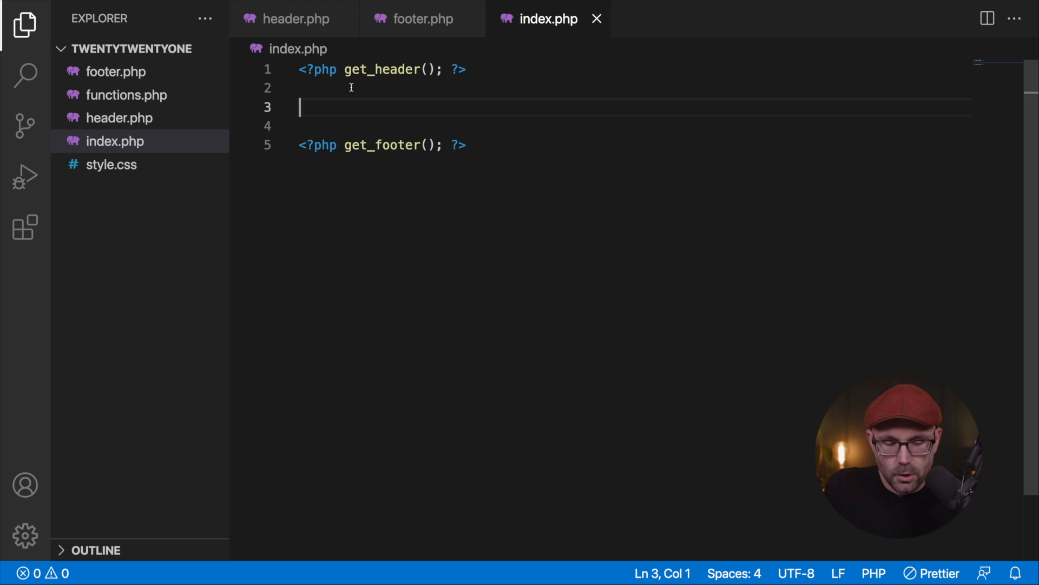
pyautogui.write('<h1></h1>')
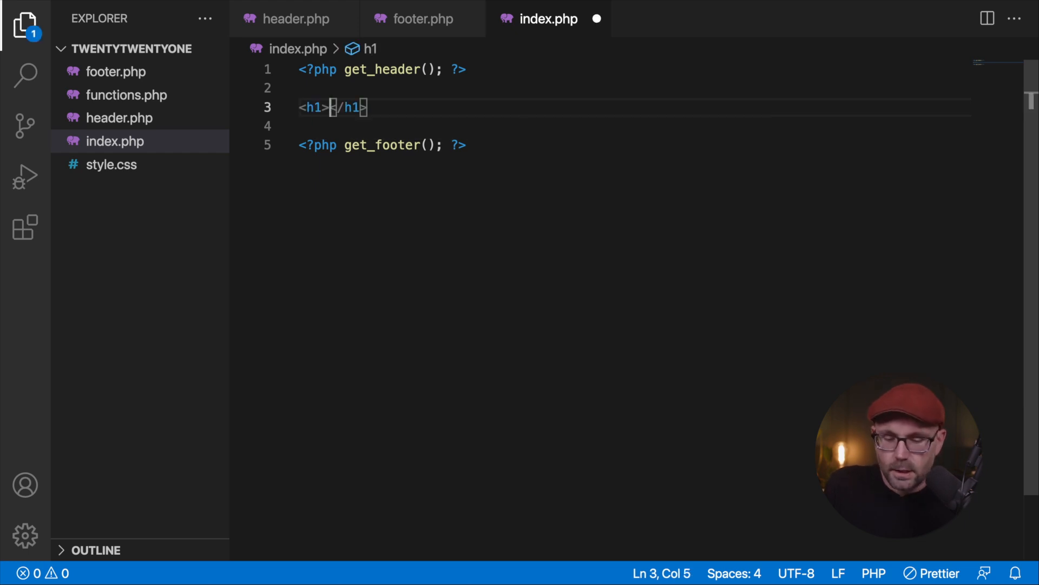
pyautogui.write('hello world')
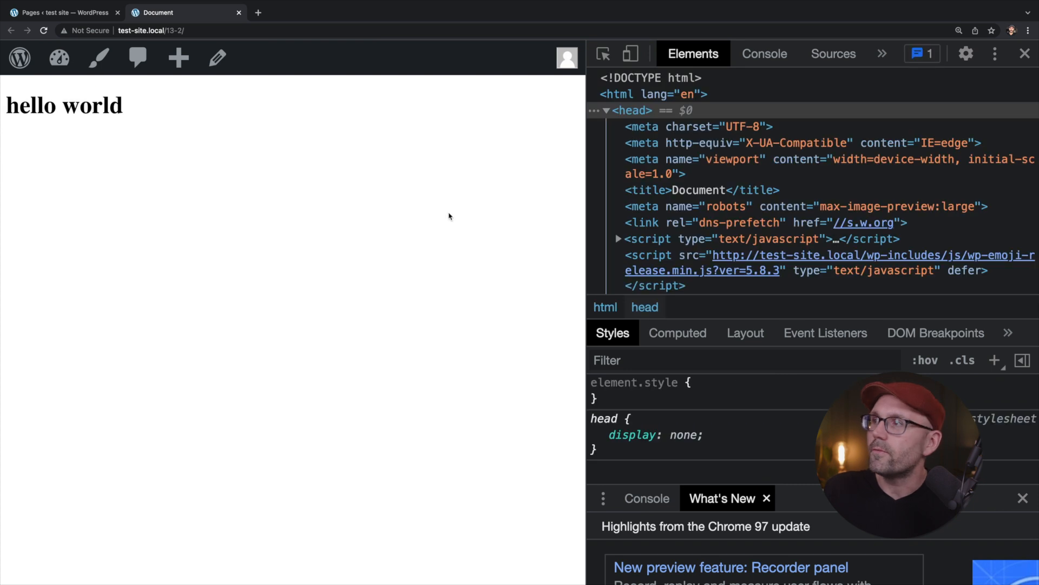
# Select the <h1>hello world</h1> node inside <body> in the Elements panel
pyautogui.scroll(-3)
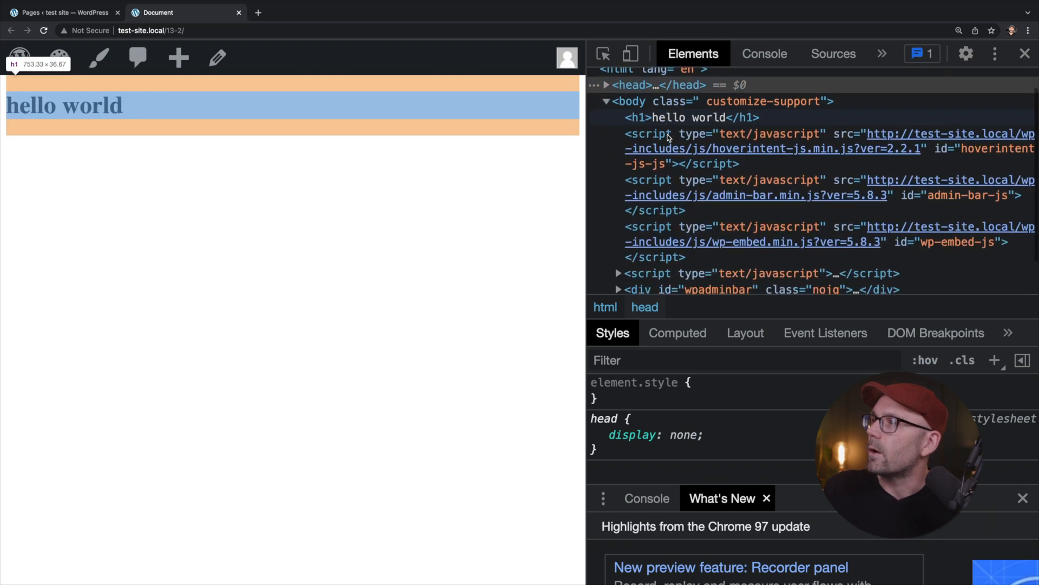
pyautogui.click(669, 117)
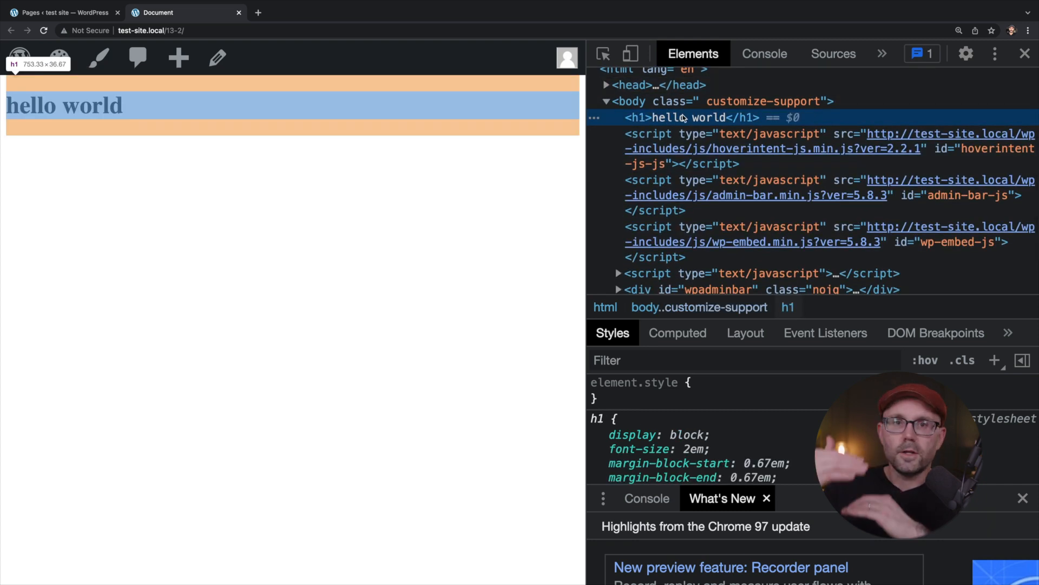